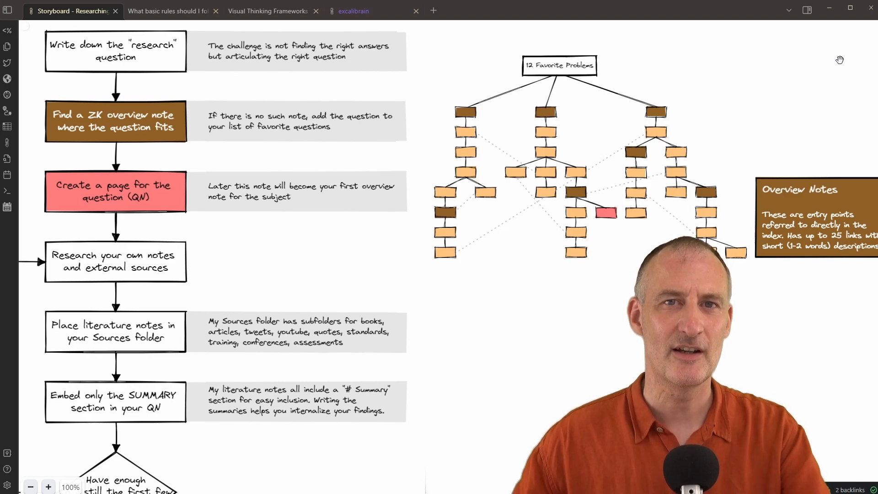
mouse_move(664, 111)
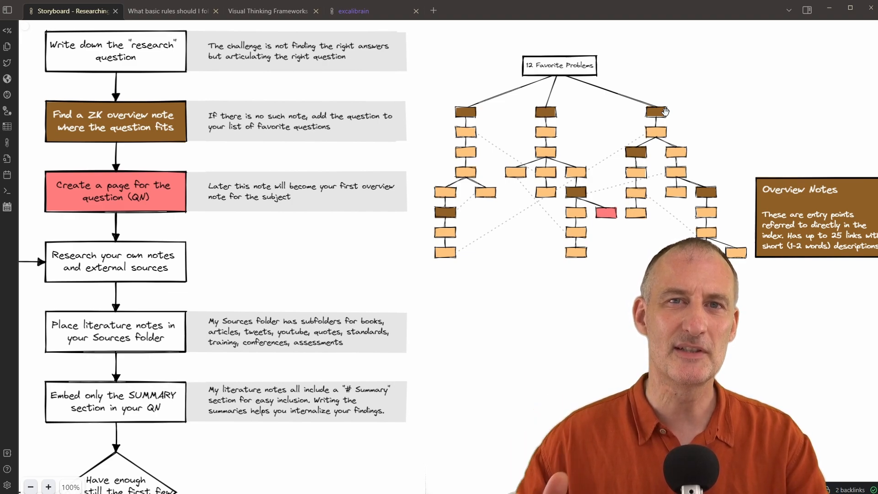
mouse_move(625, 236)
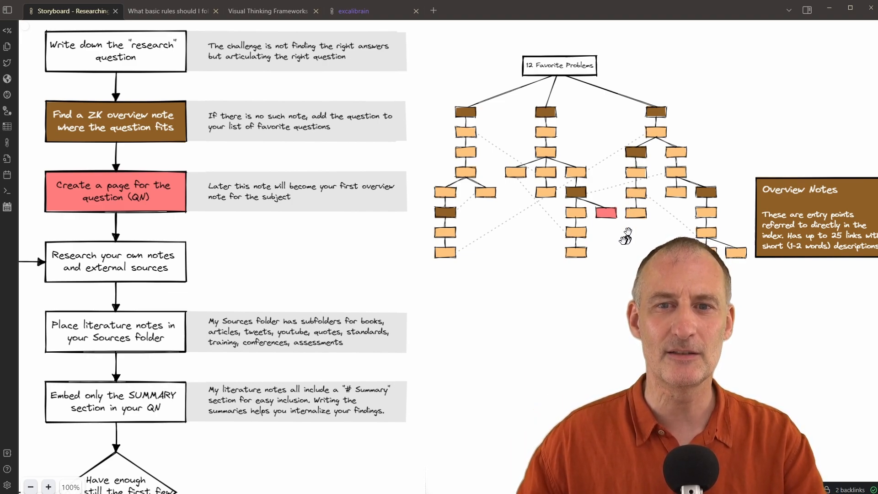
mouse_move(601, 220)
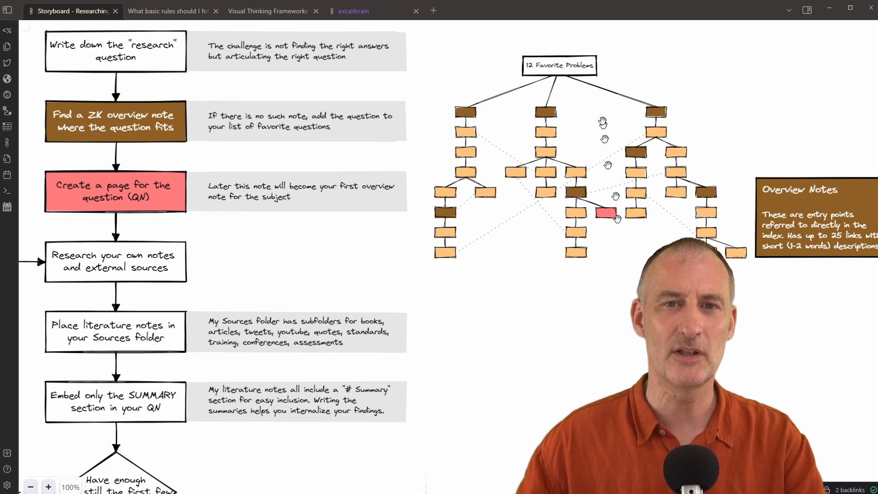
mouse_move(607, 77)
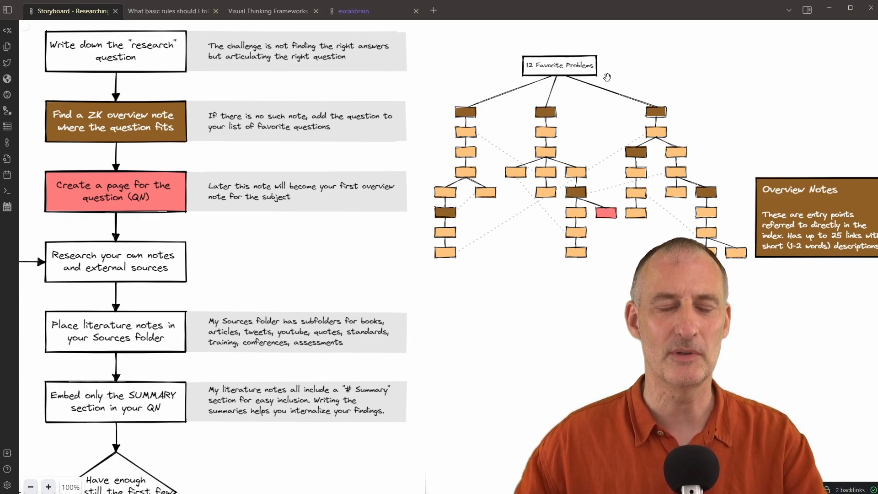
mouse_move(605, 71)
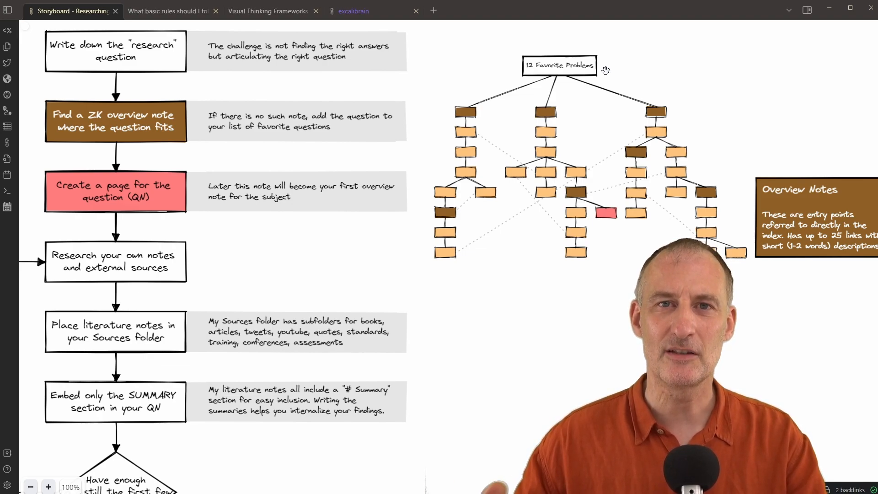
mouse_move(73, 11)
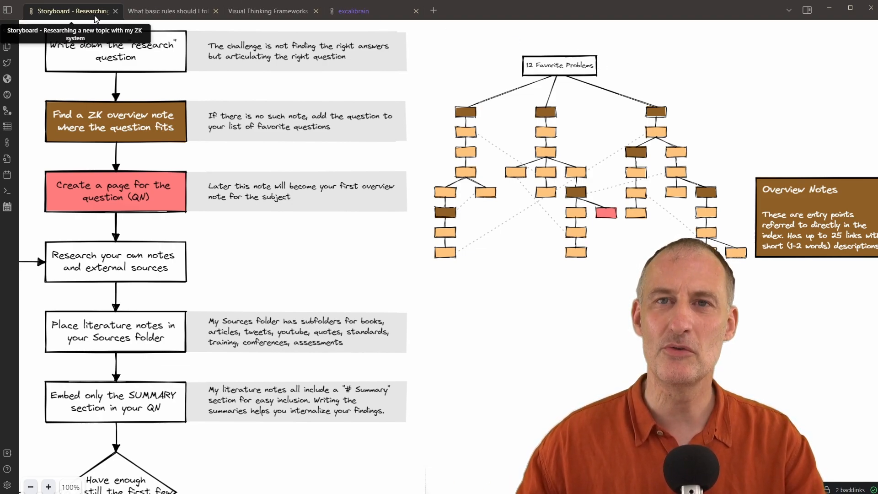
Show the colour-palette question note from the top with its Permanent Notes and Research sections folded.
left_click(168, 11)
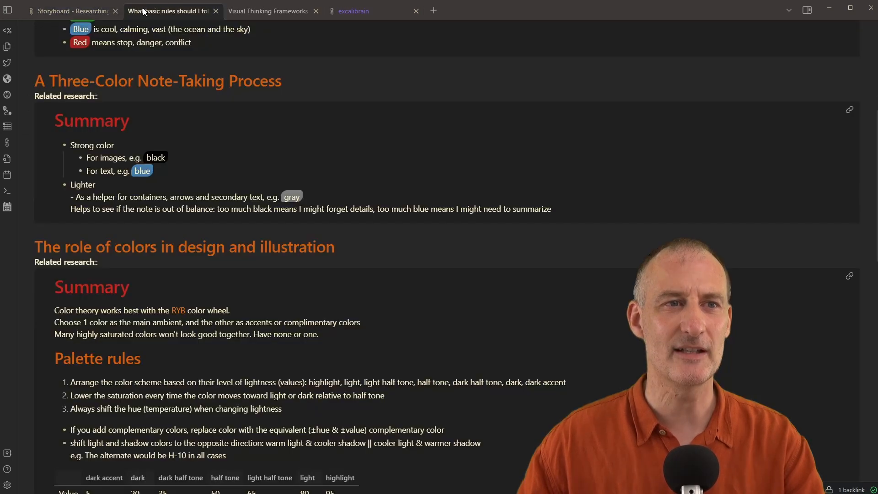
scroll("up", 3)
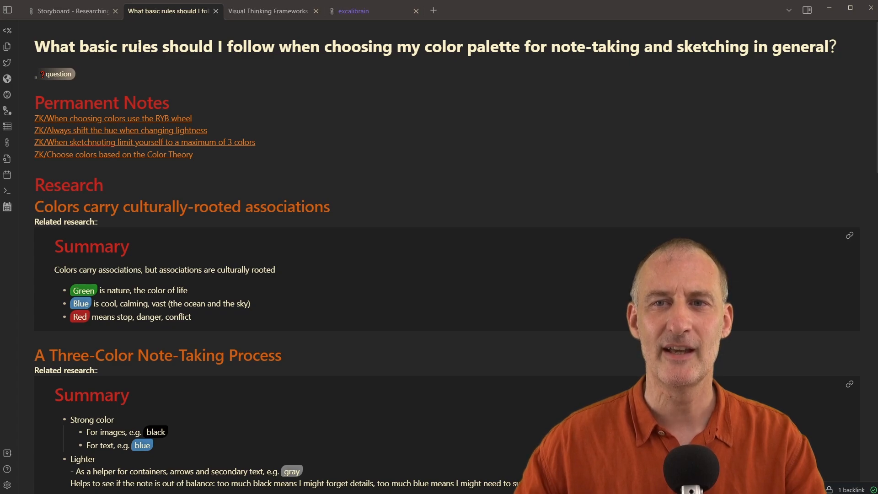
mouse_move(137, 35)
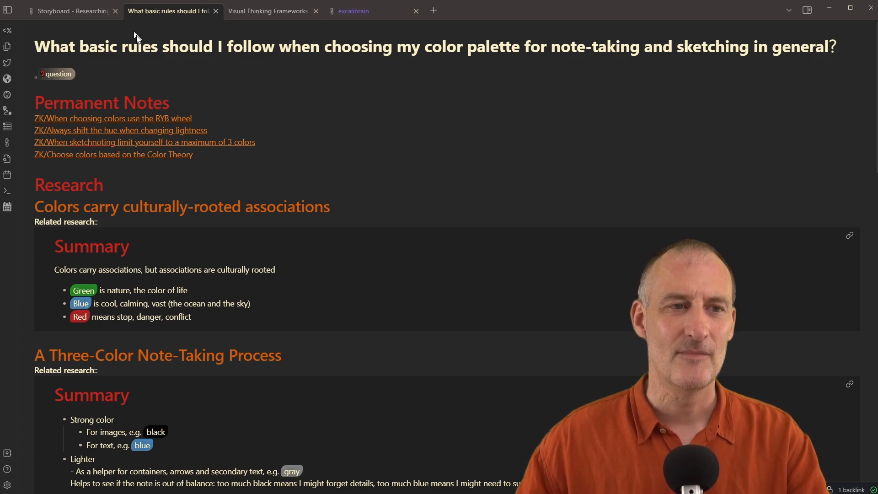
mouse_move(29, 96)
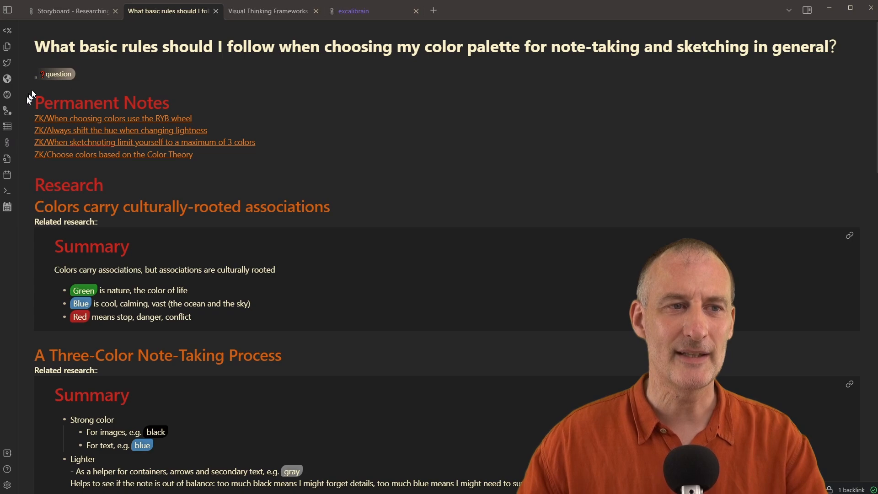
left_click(29, 103)
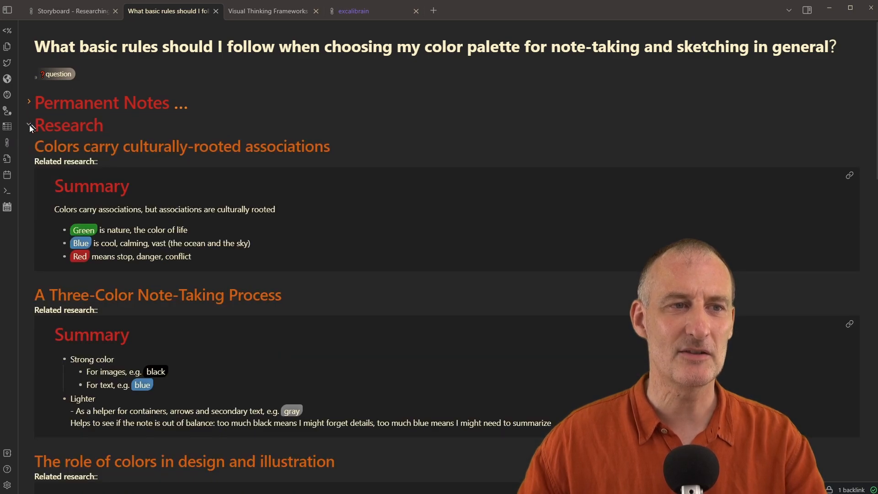
left_click(28, 125)
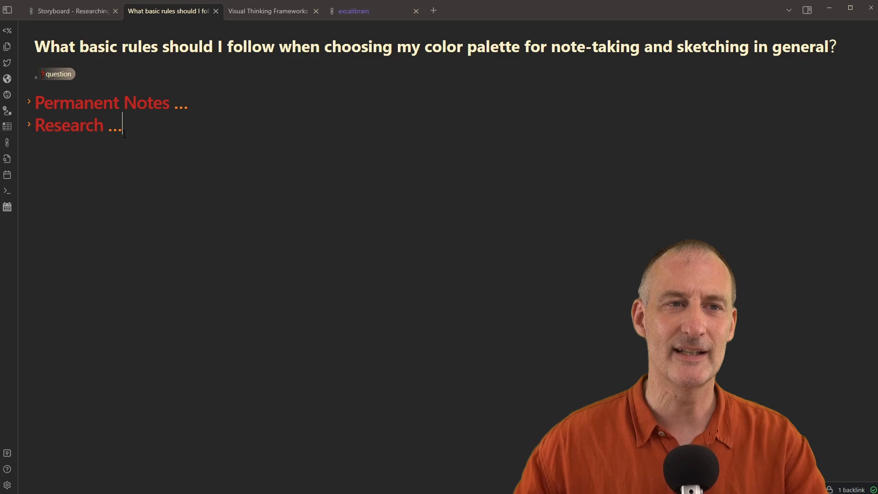
mouse_move(273, 11)
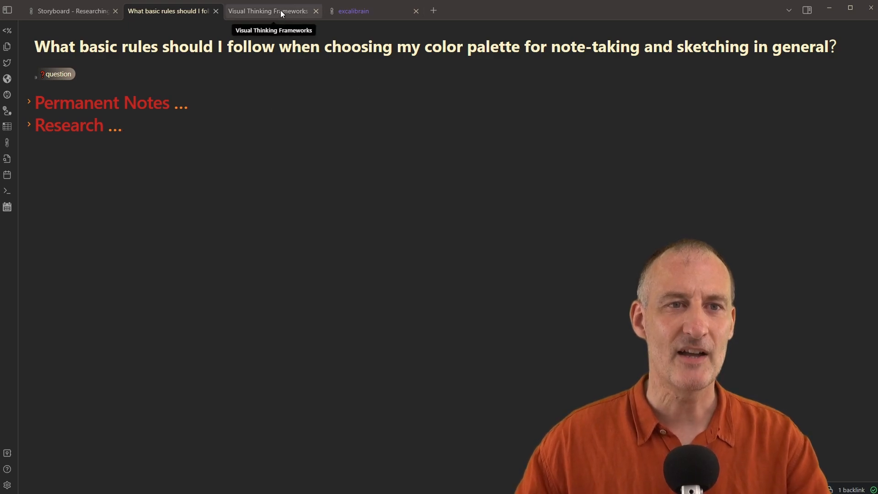
Show the ExcaliBrain link graph centred on the Visual Thinking Frameworks overview note.
left_click(273, 11)
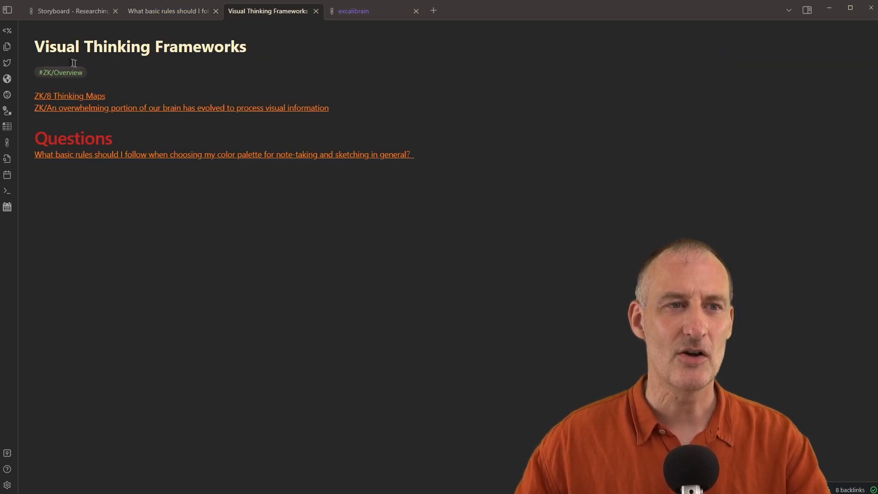
mouse_move(73, 63)
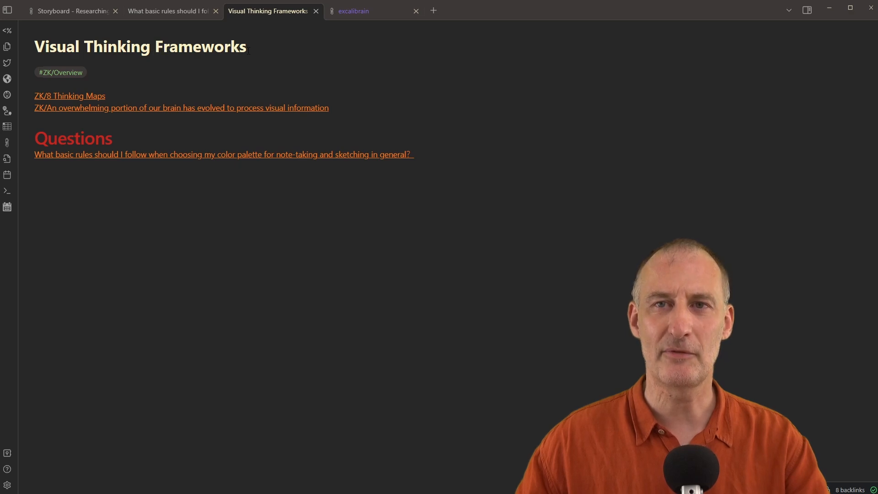
left_click(373, 11)
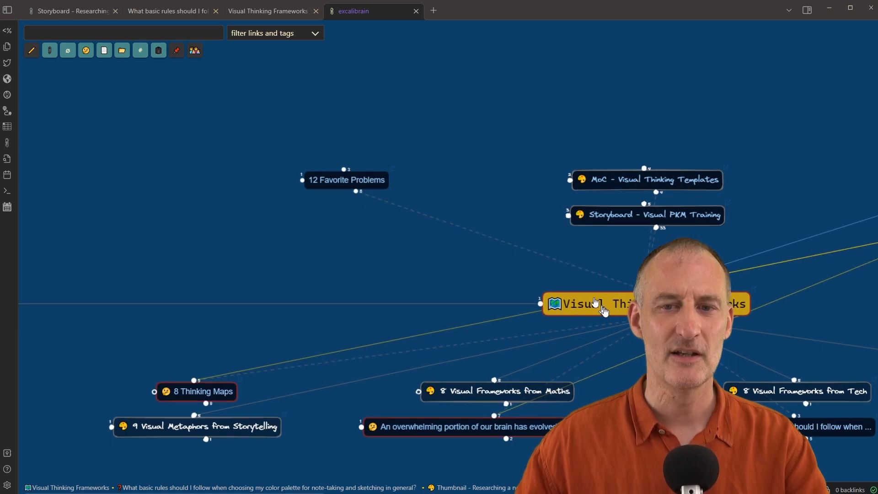
mouse_move(610, 311)
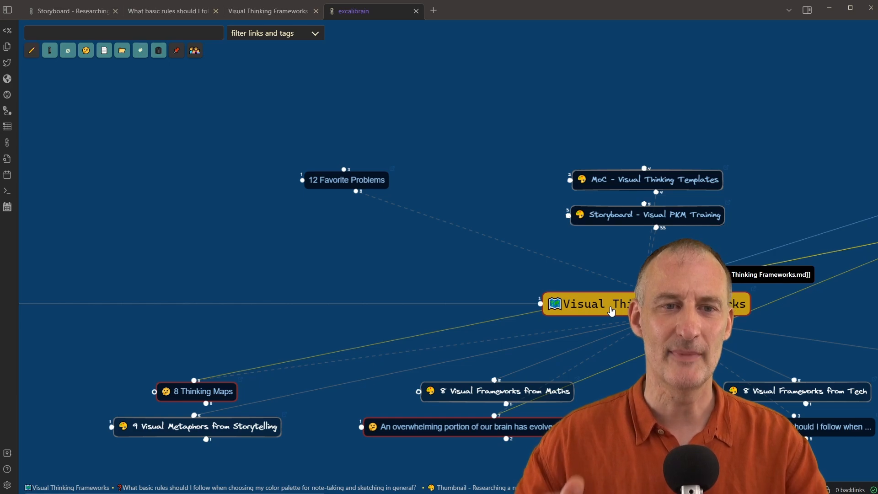
mouse_move(70, 11)
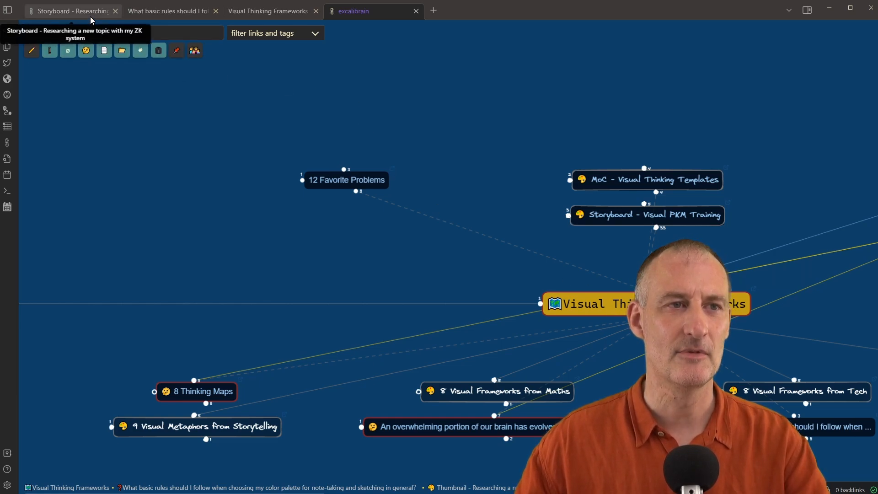
Return to the storyboard flowchart at the research and summary-embedding boxes.
left_click(72, 11)
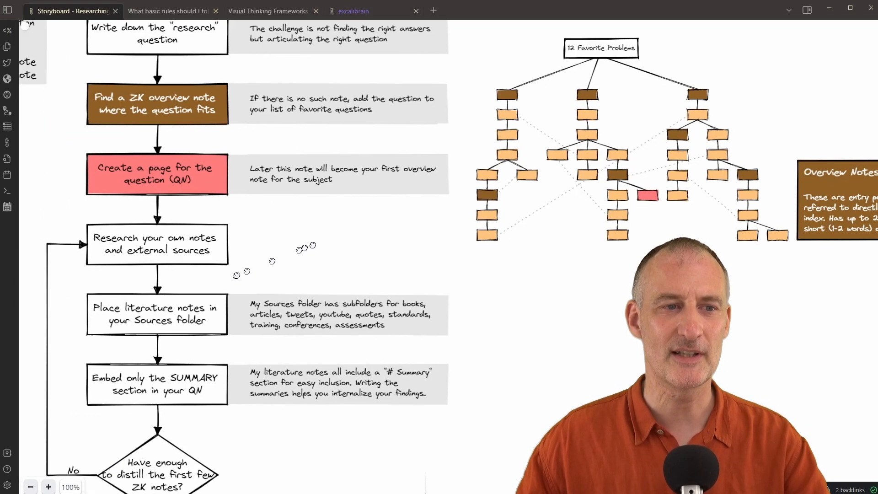
scroll("down", 3)
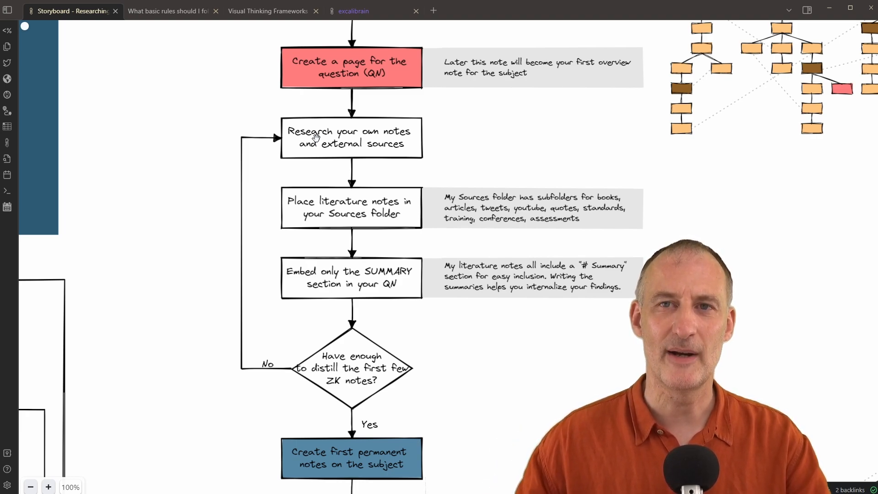
mouse_move(358, 308)
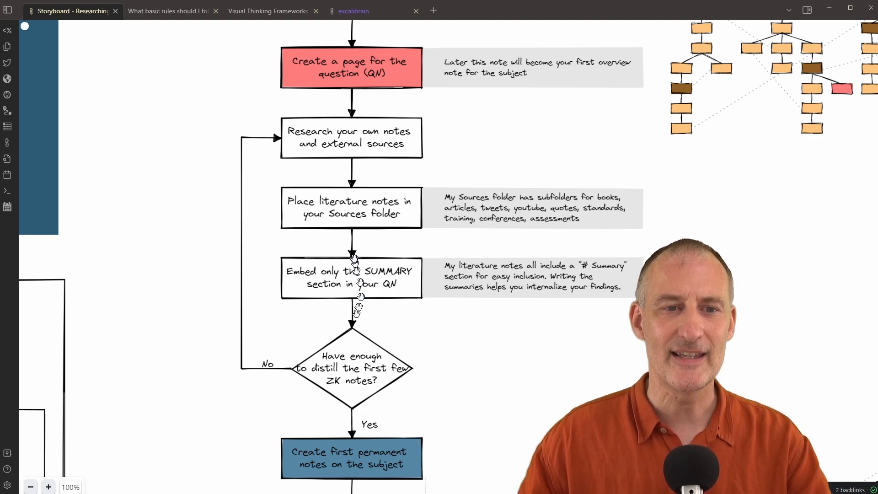
mouse_move(348, 280)
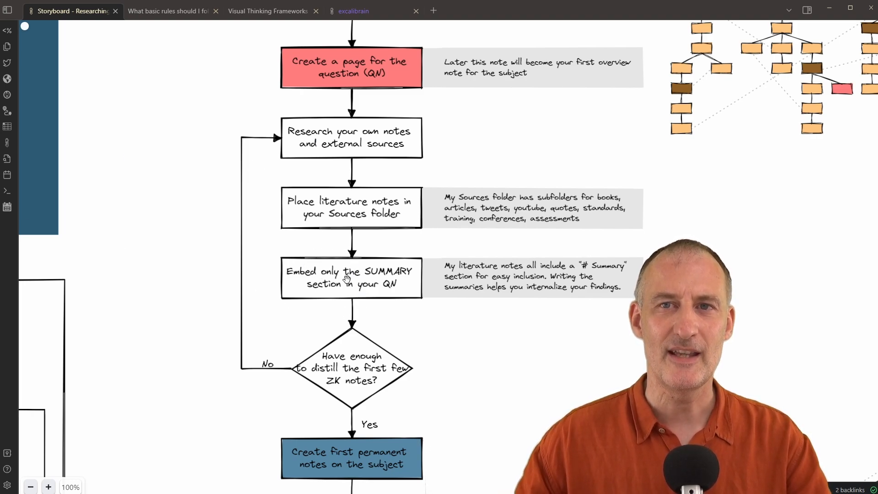
mouse_move(168, 11)
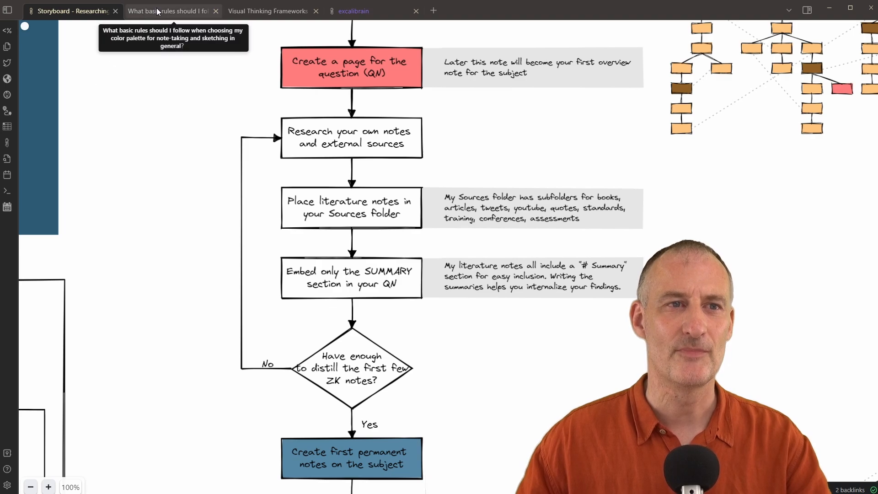
left_click(167, 11)
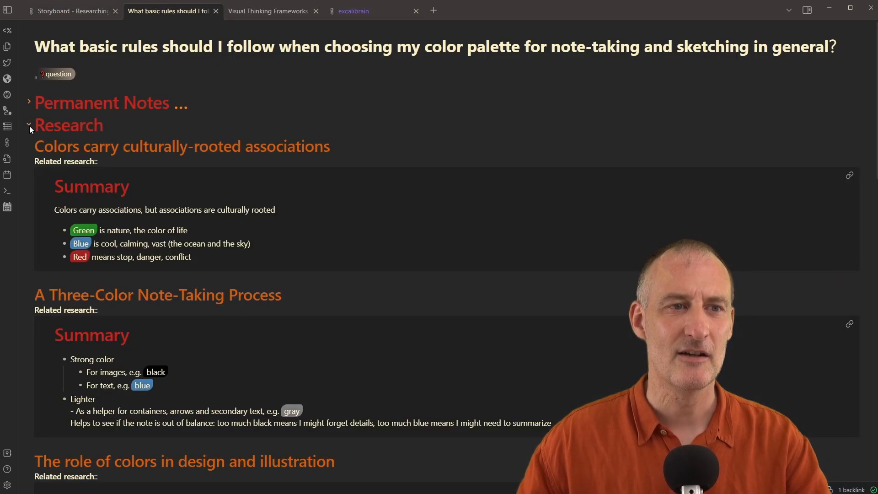
scroll("up", 3)
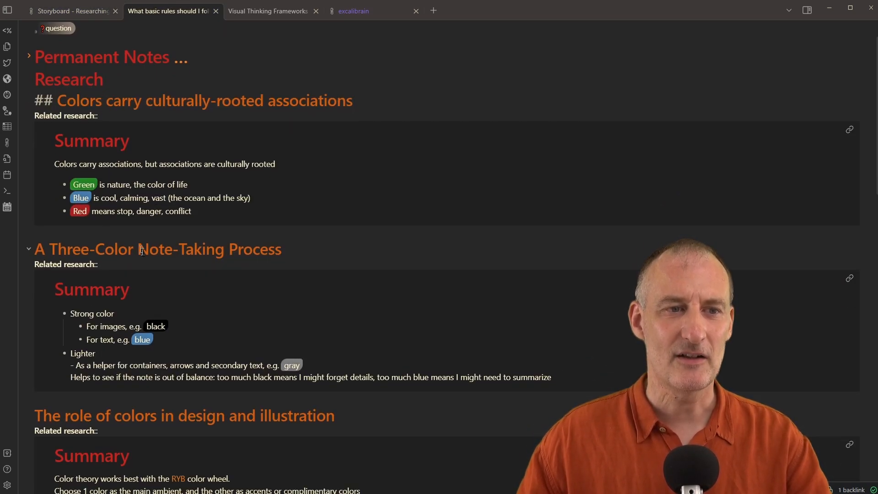
scroll("down", 3)
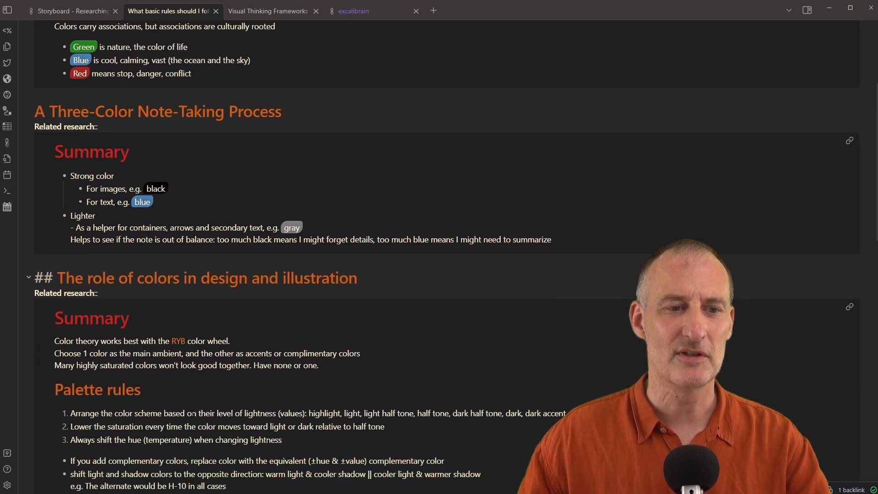
scroll("down", 3)
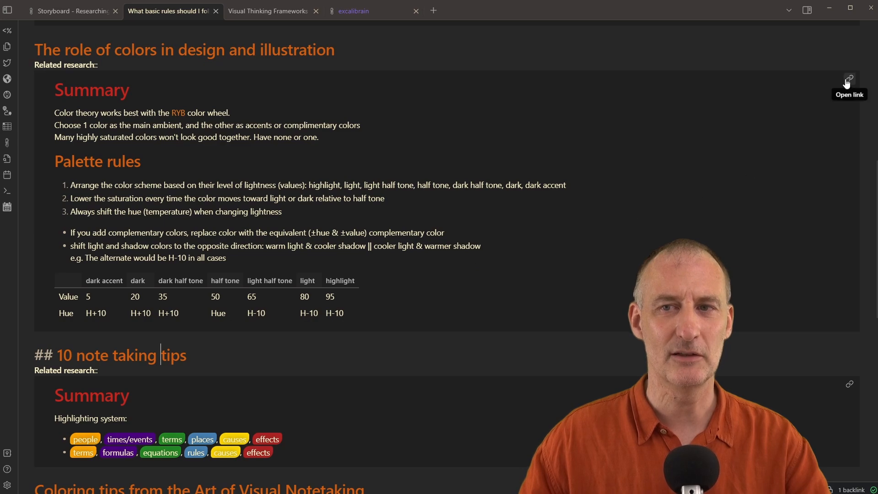
Open the Guide to Creating Color Schemes source note and read down through its color-wheel images and tables.
left_click(849, 76)
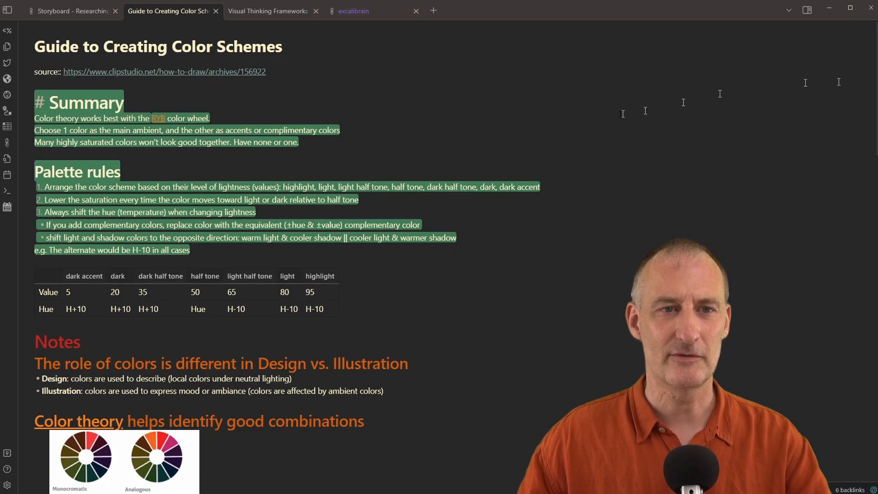
left_click(63, 71)
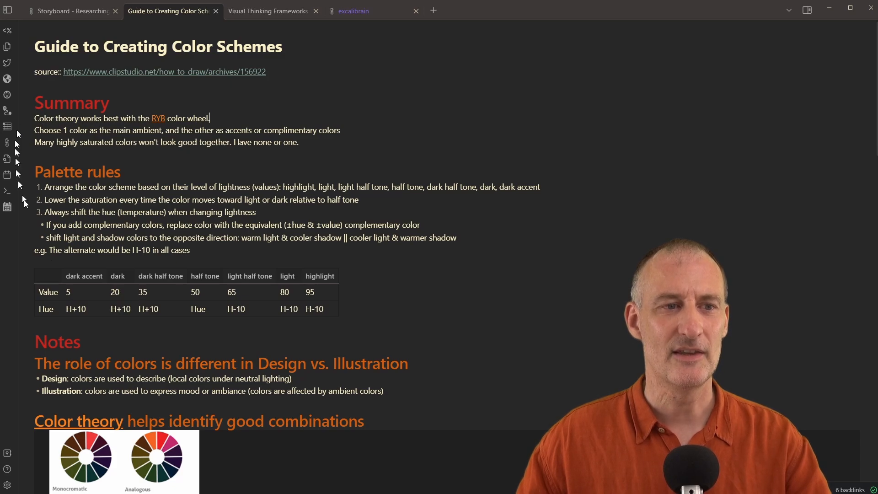
scroll("down", 3)
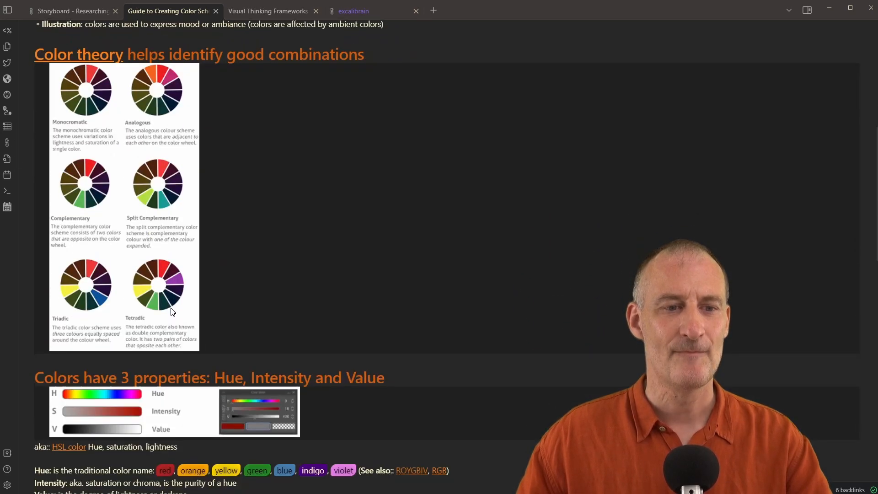
scroll("down", 3)
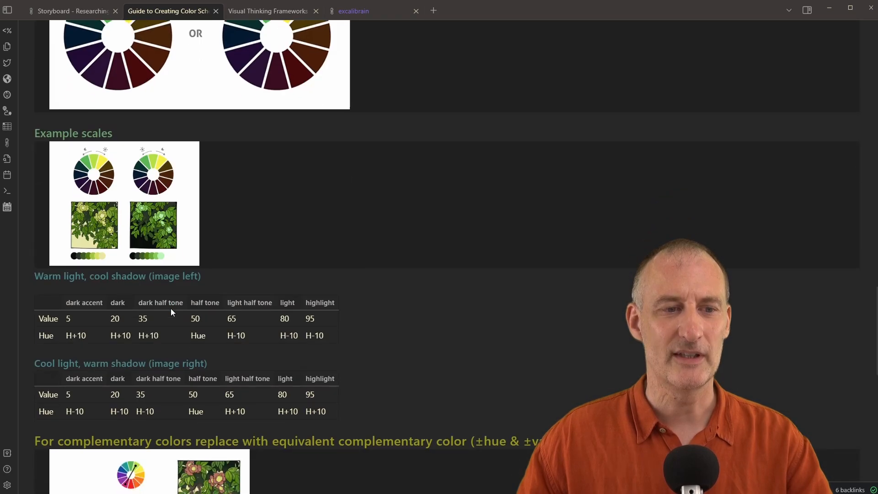
scroll("down", 3)
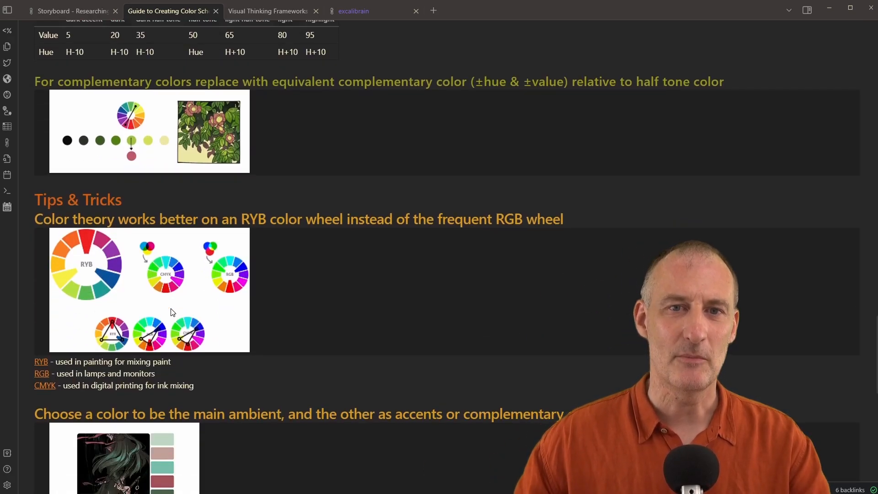
mouse_move(282, 147)
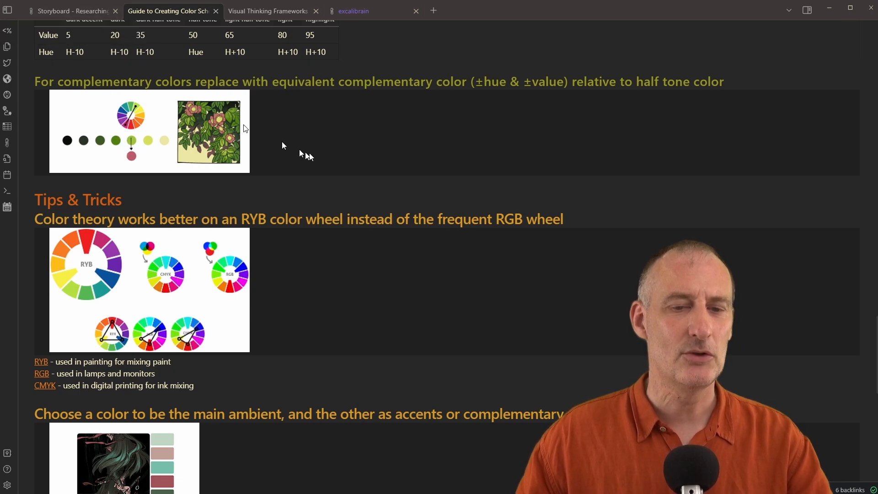
Switch back to the colour-palette question note and read down its research summaries.
left_click(169, 10)
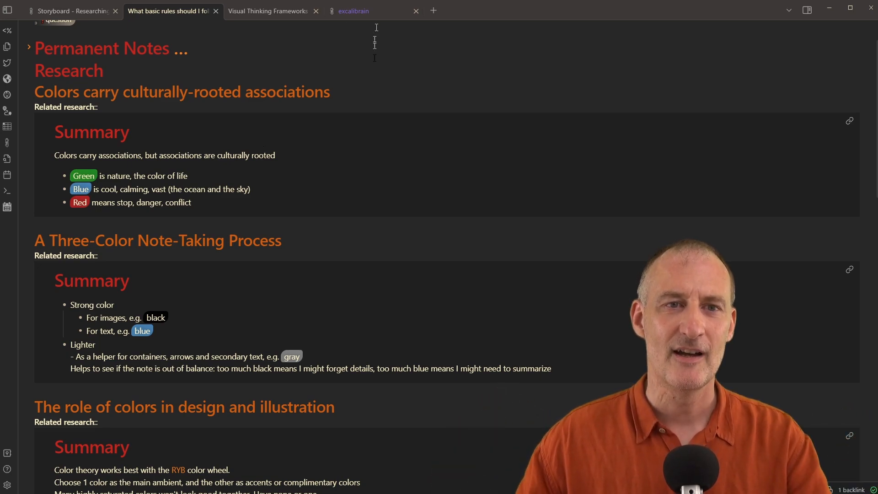
scroll("down", 3)
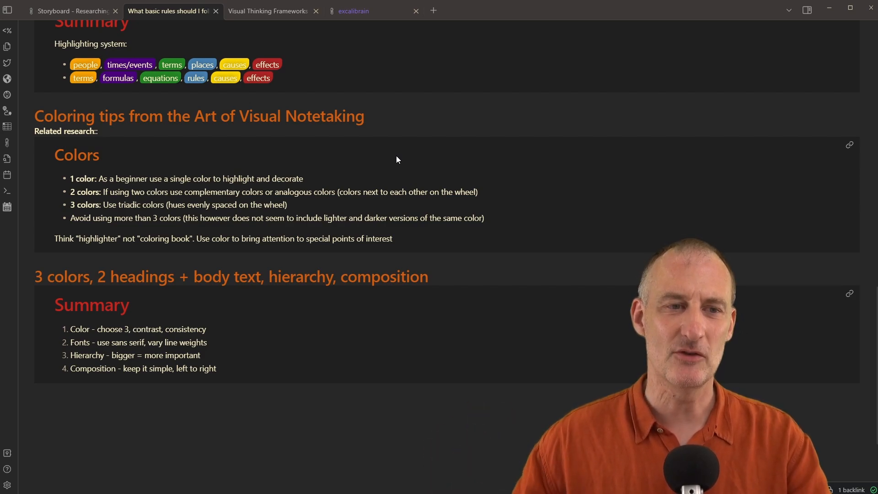
scroll("down", 3)
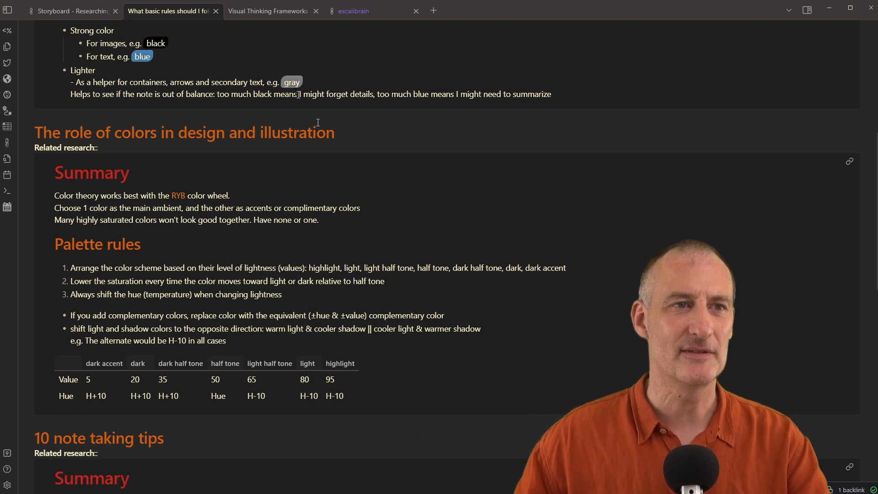
Switch to the Storyboard drawing showing the My Vault diagram and research flowchart.
left_click(70, 11)
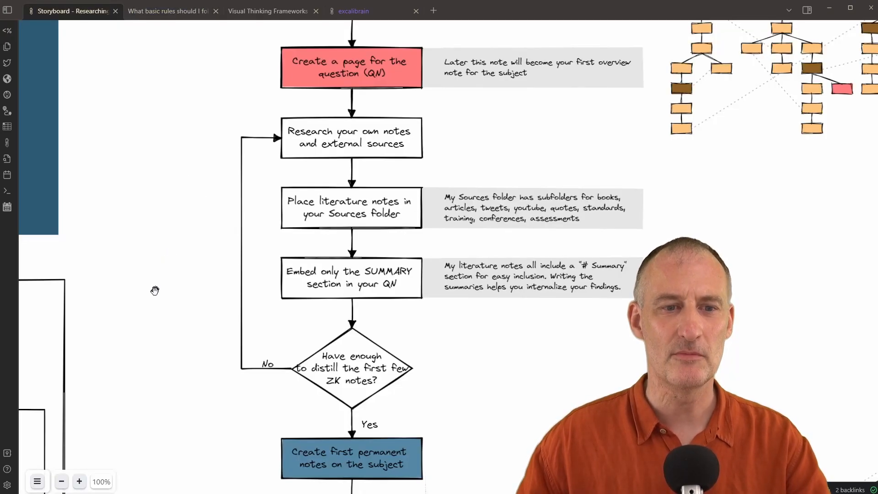
mouse_move(428, 135)
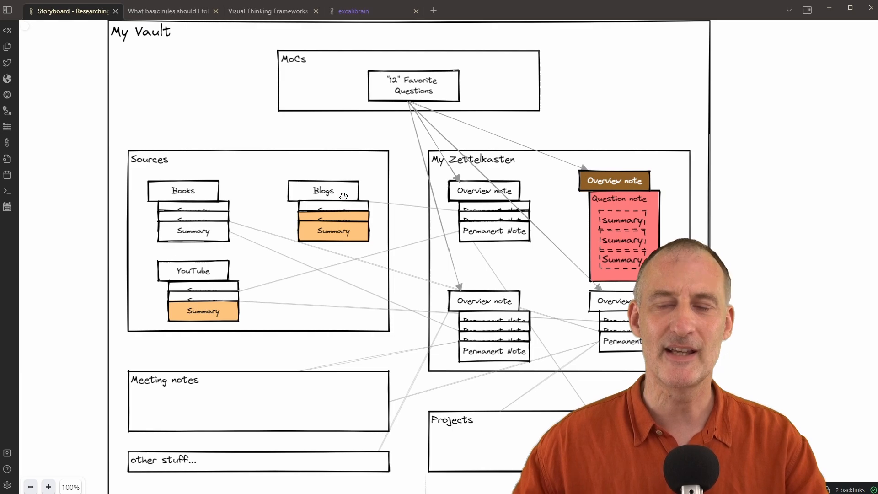
mouse_move(353, 188)
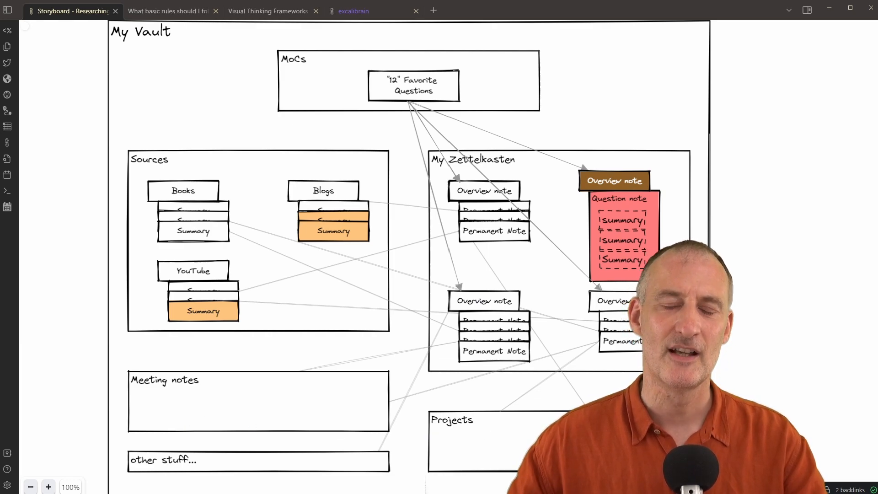
mouse_move(625, 380)
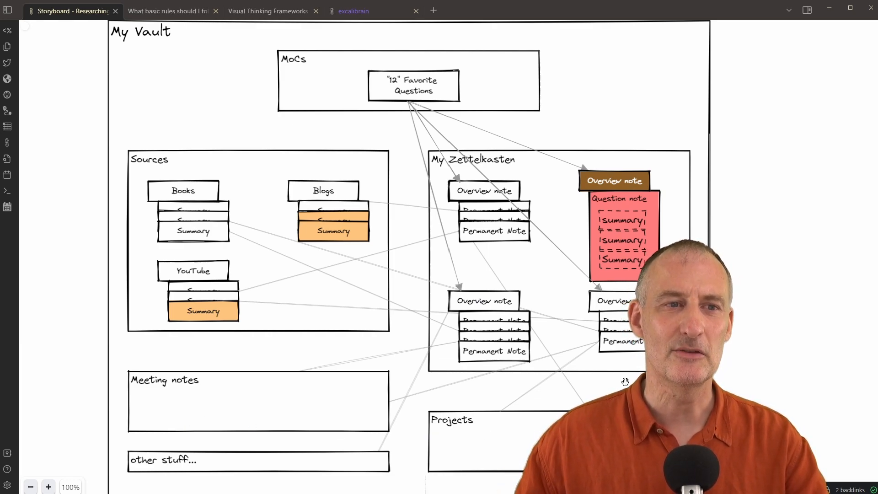
mouse_move(295, 298)
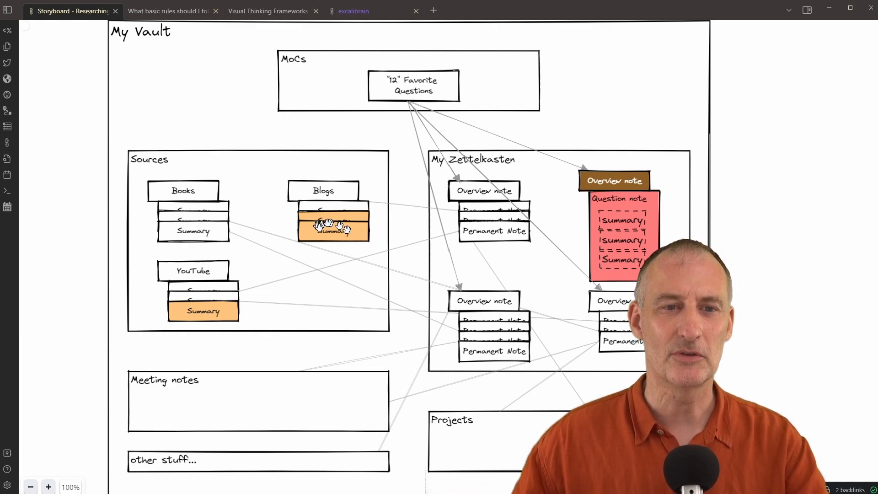
mouse_move(345, 231)
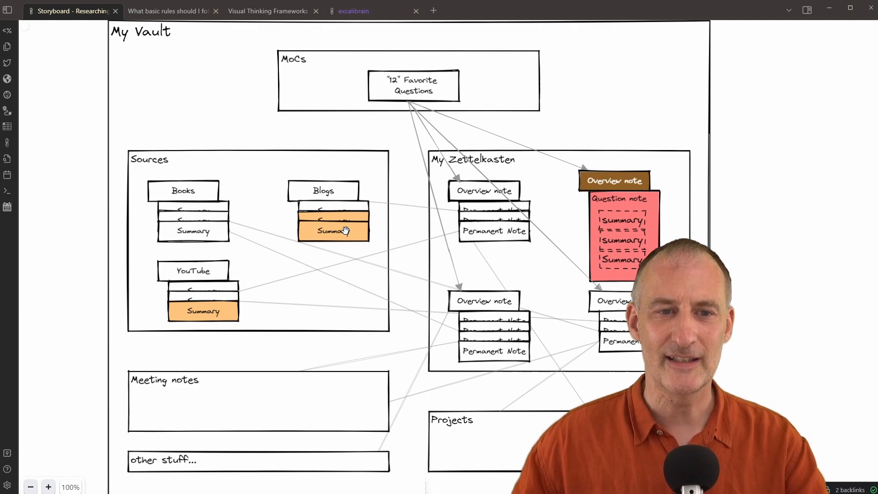
mouse_move(352, 235)
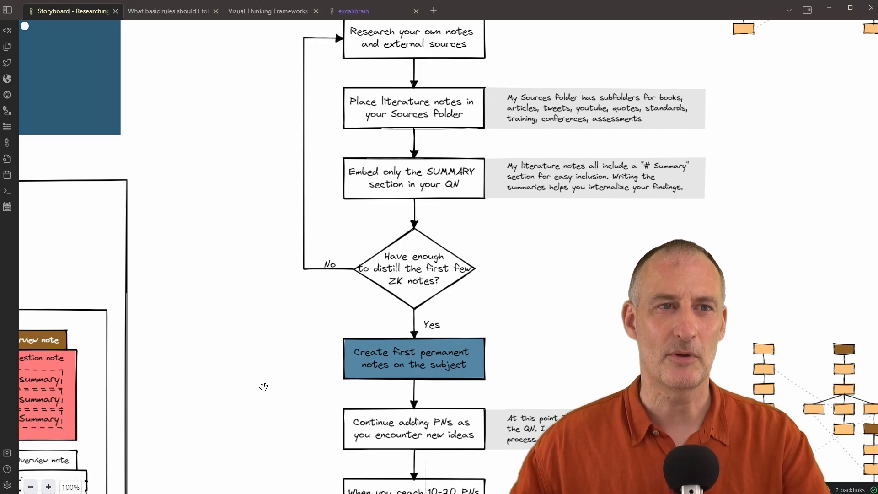
Switch back to the question note and show its Permanent Notes links at the top.
left_click(169, 11)
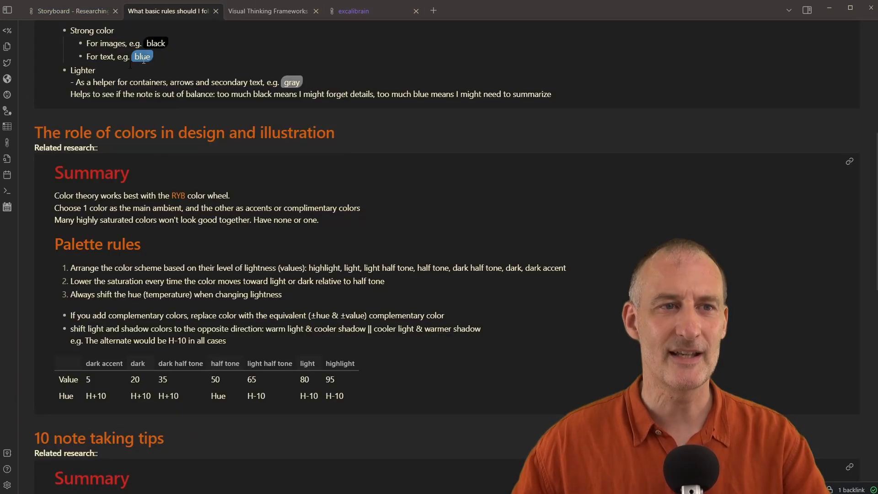
scroll("up", 3)
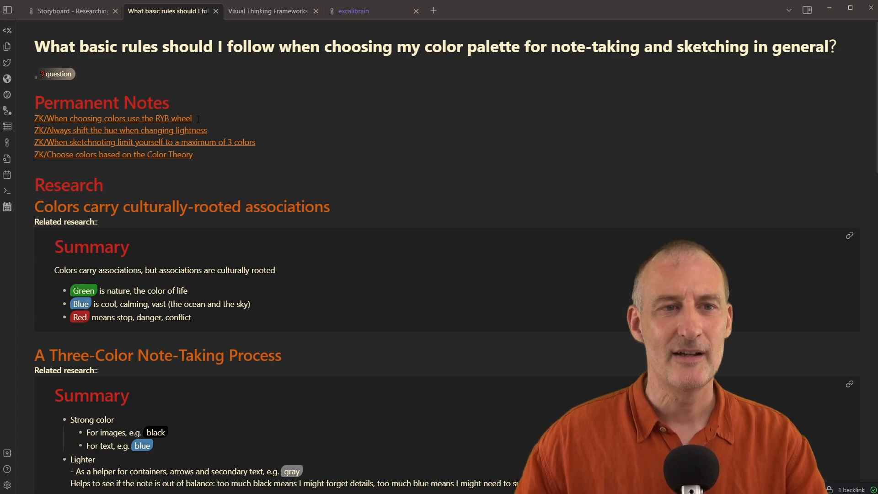
mouse_move(178, 155)
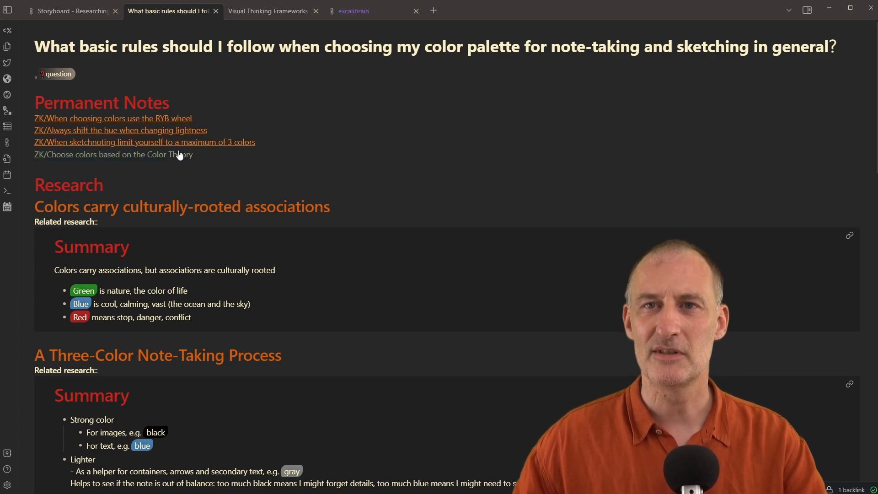
Switch to the Storyboard drawing at the create-first-permanent-notes flowchart step.
left_click(67, 11)
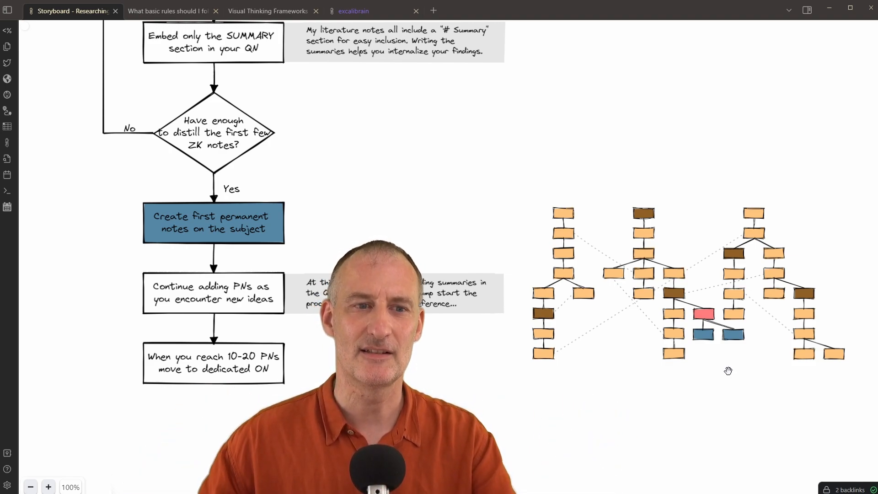
mouse_move(363, 198)
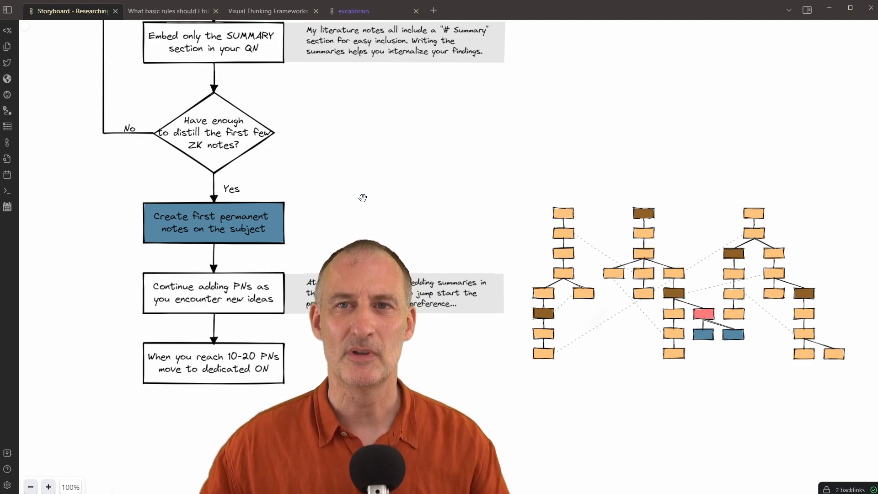
Zoom the storyboard out to 50% so the whole Adding a New Topic to Your Slip Box drawing is visible.
left_click(31, 487)
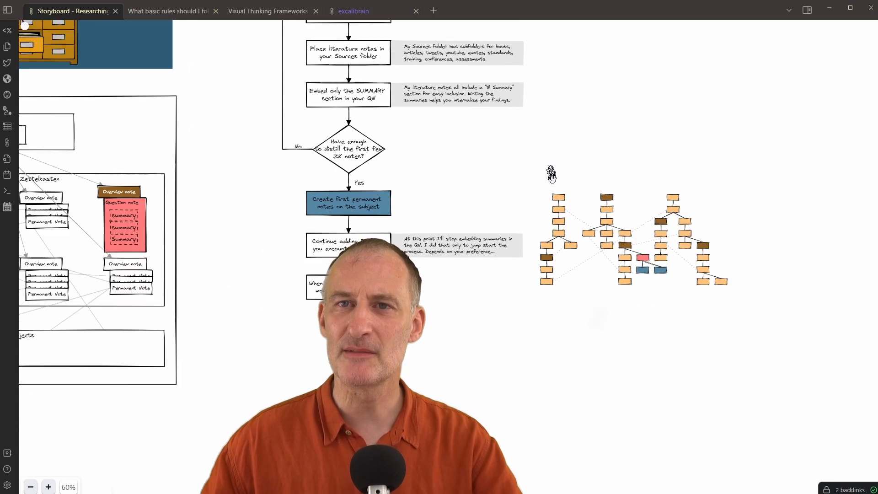
left_click(31, 487)
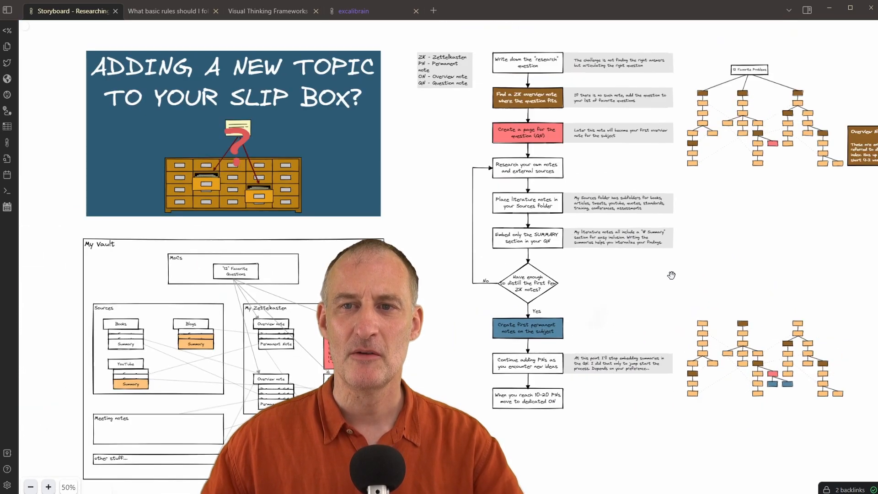